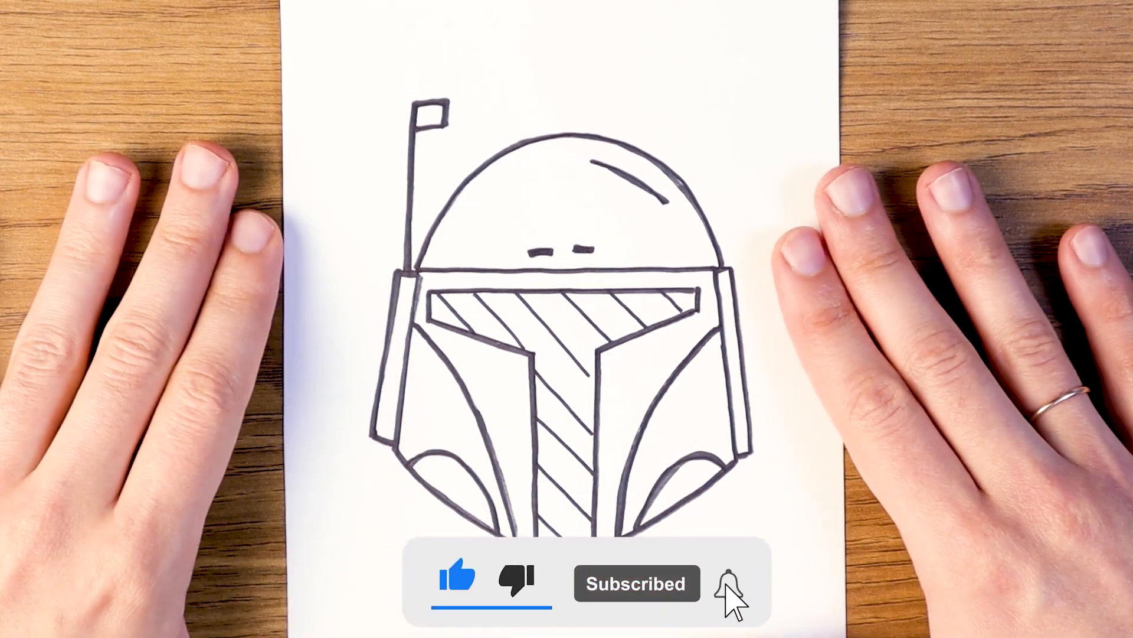
{"action": "left_click", "coordinate": [732, 583]}
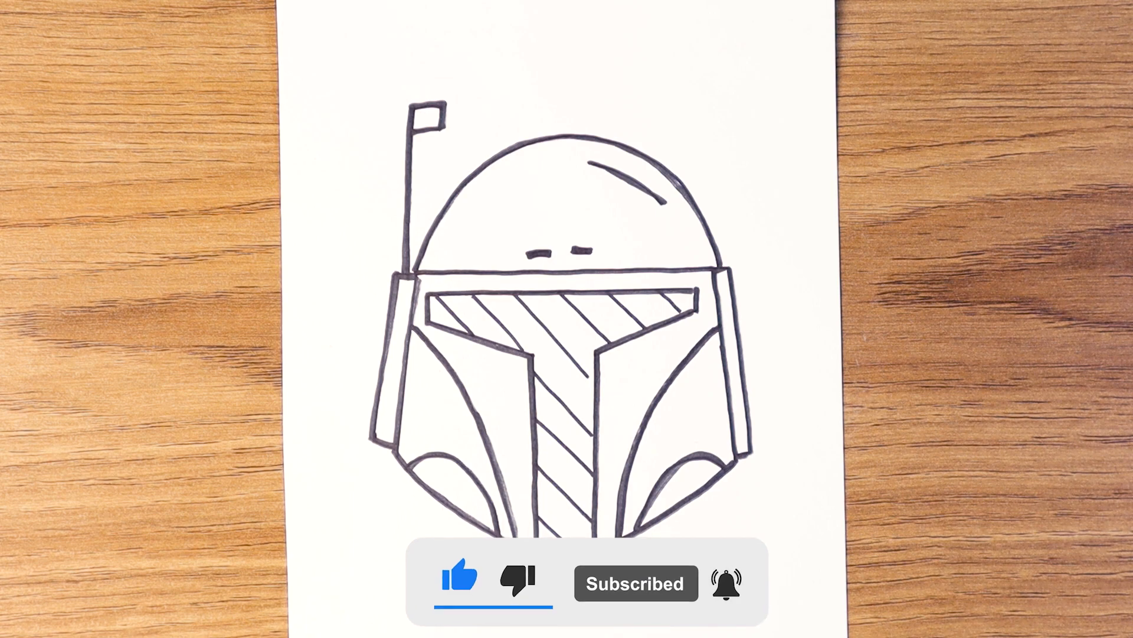